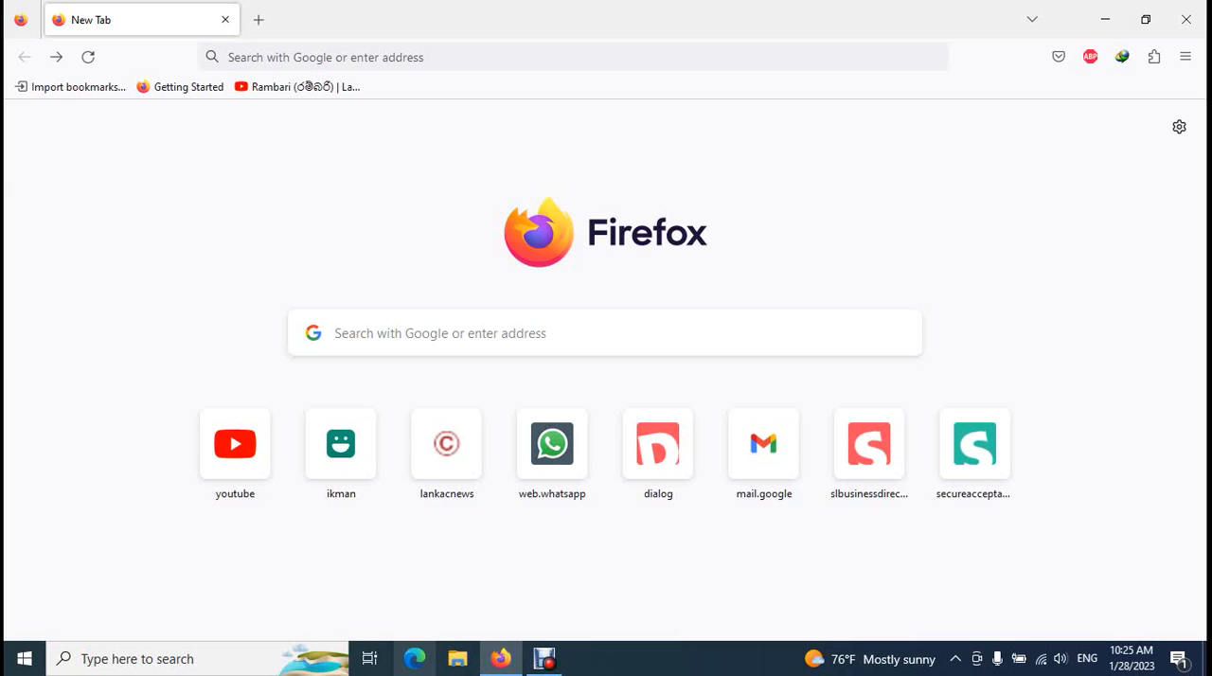
# Search Google for 'canon g3010 printer driver' from the address bar
pyautogui.click(568, 57)
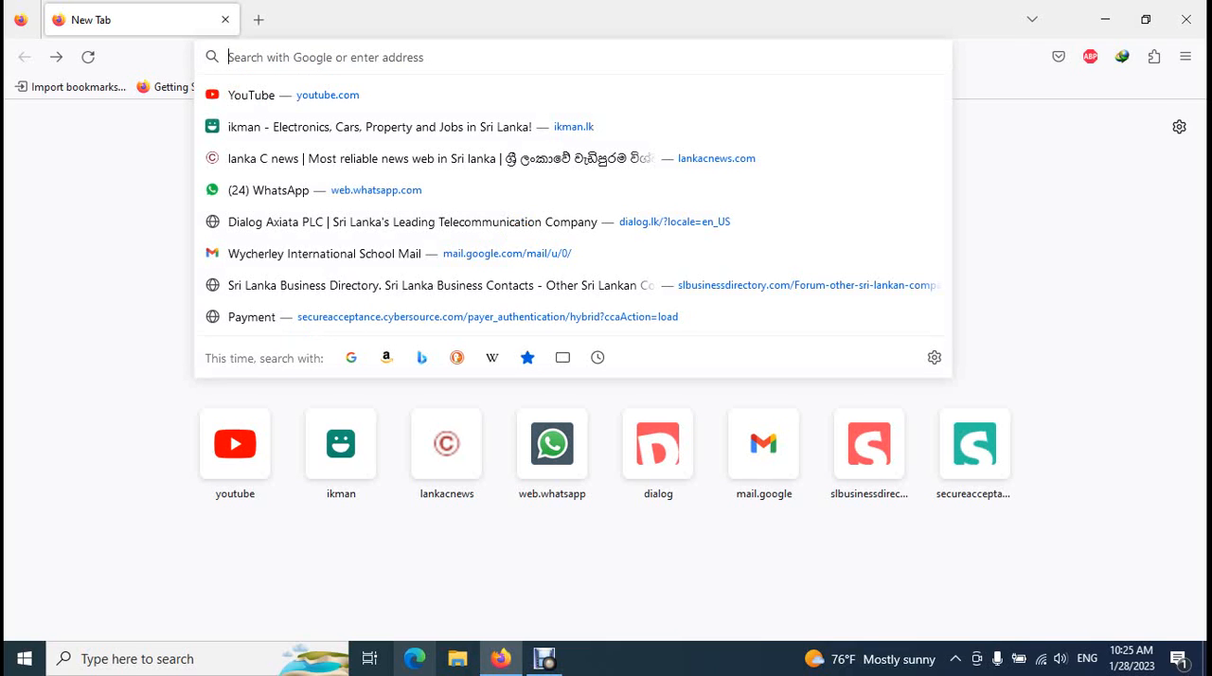
pyautogui.write('canon g')
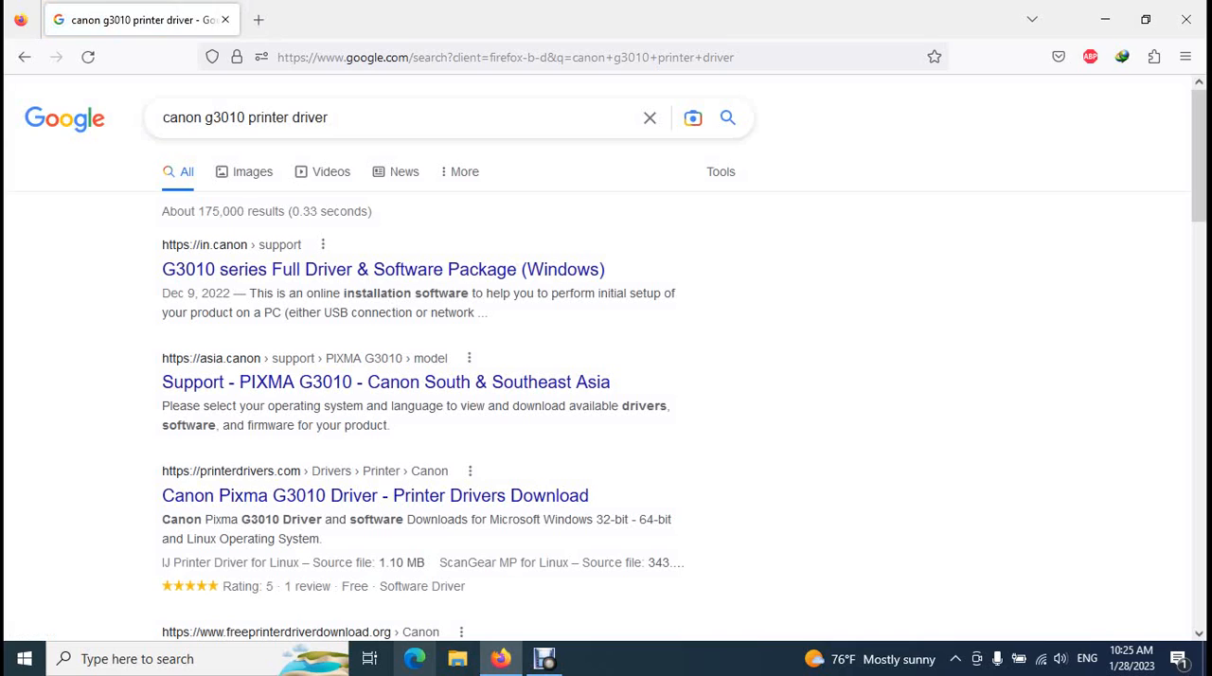
pyautogui.click(383, 269)
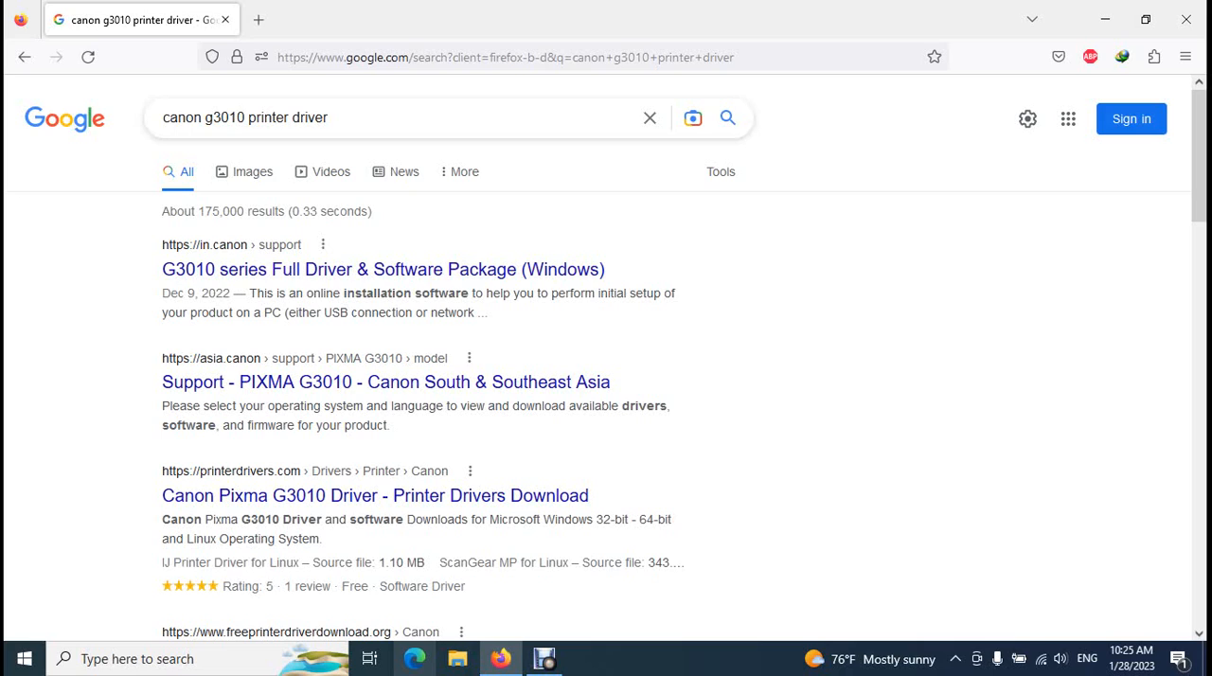
# Reach the Download button on Canon India's G3010 Full Driver & Software Package (Windows) page
pyautogui.click(383, 269)
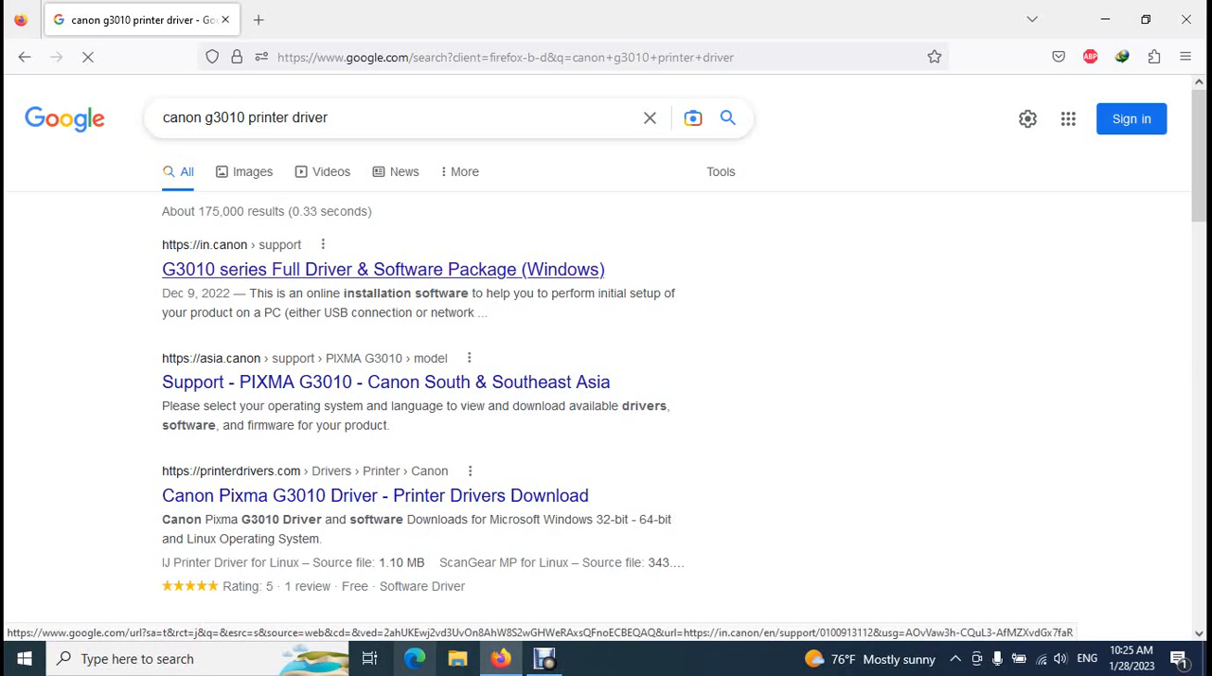
pyautogui.click(383, 268)
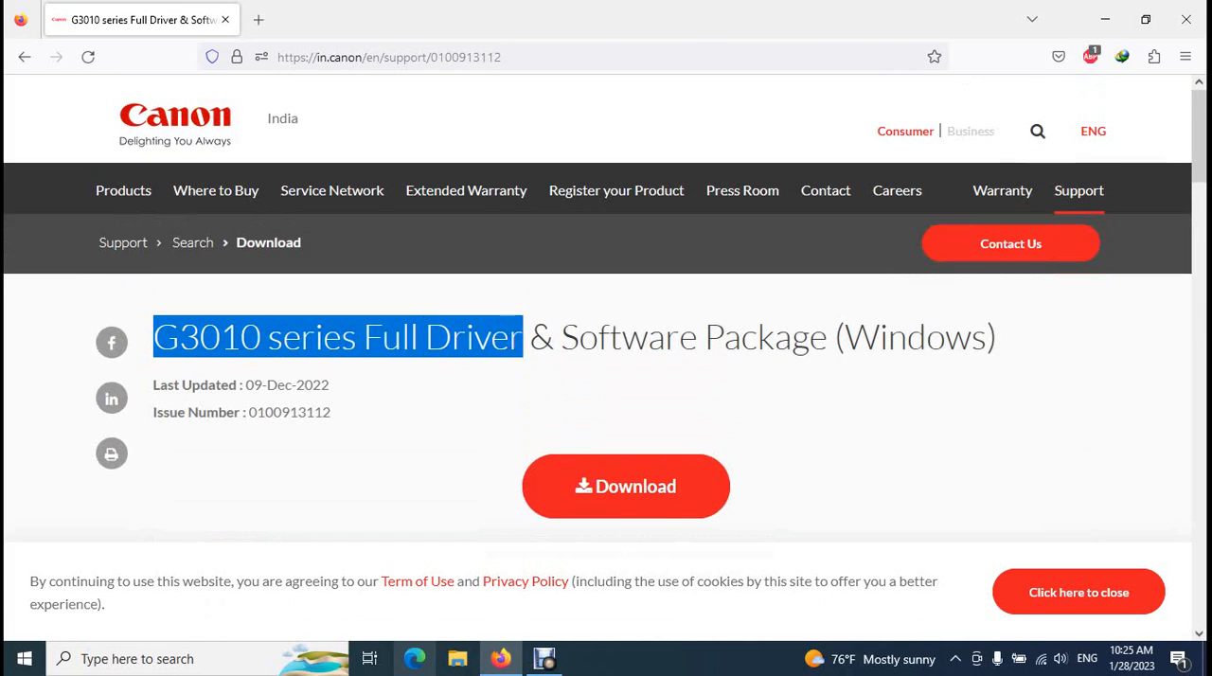
pyautogui.scroll(-3)
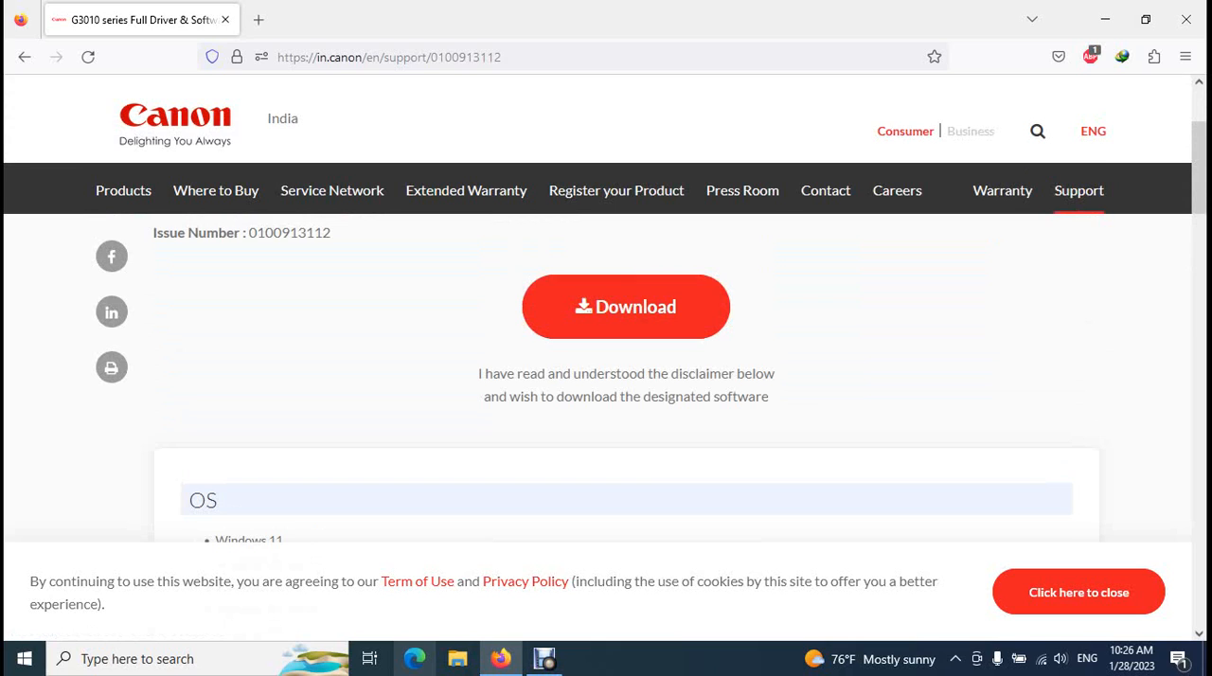
pyautogui.scroll(-3)
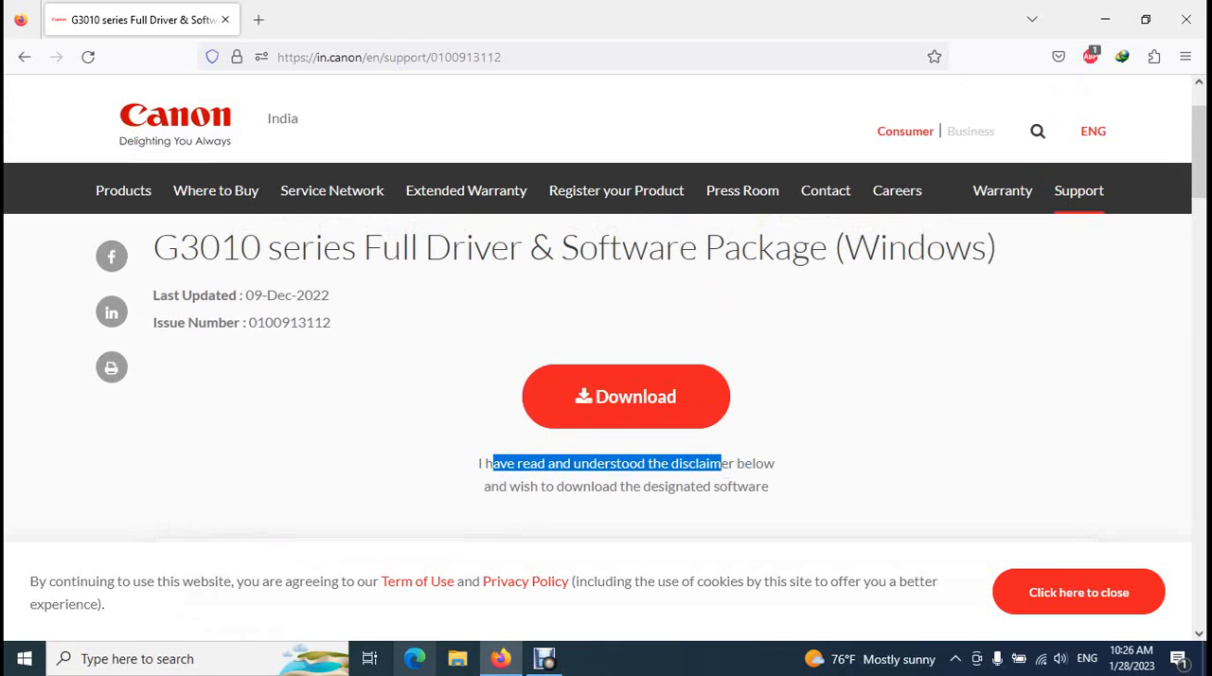
pyautogui.scroll(-3)
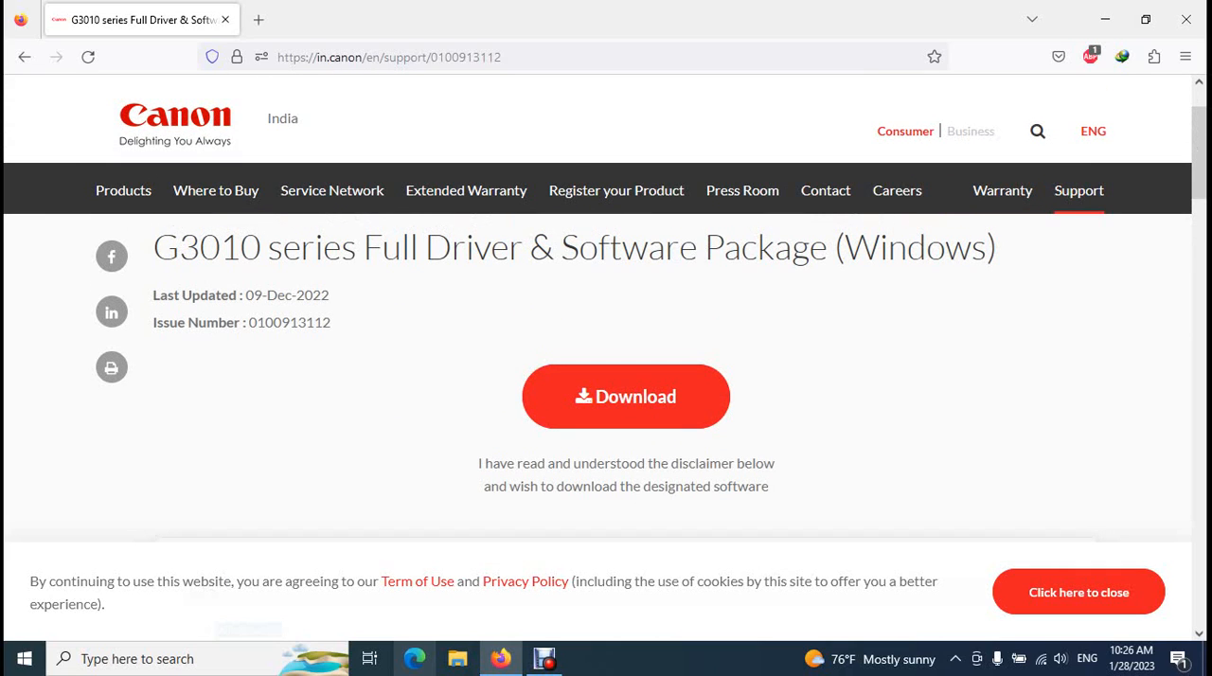
# Download the 20.62 MB G3010 driver installer through IDM and launch it
pyautogui.click(625, 396)
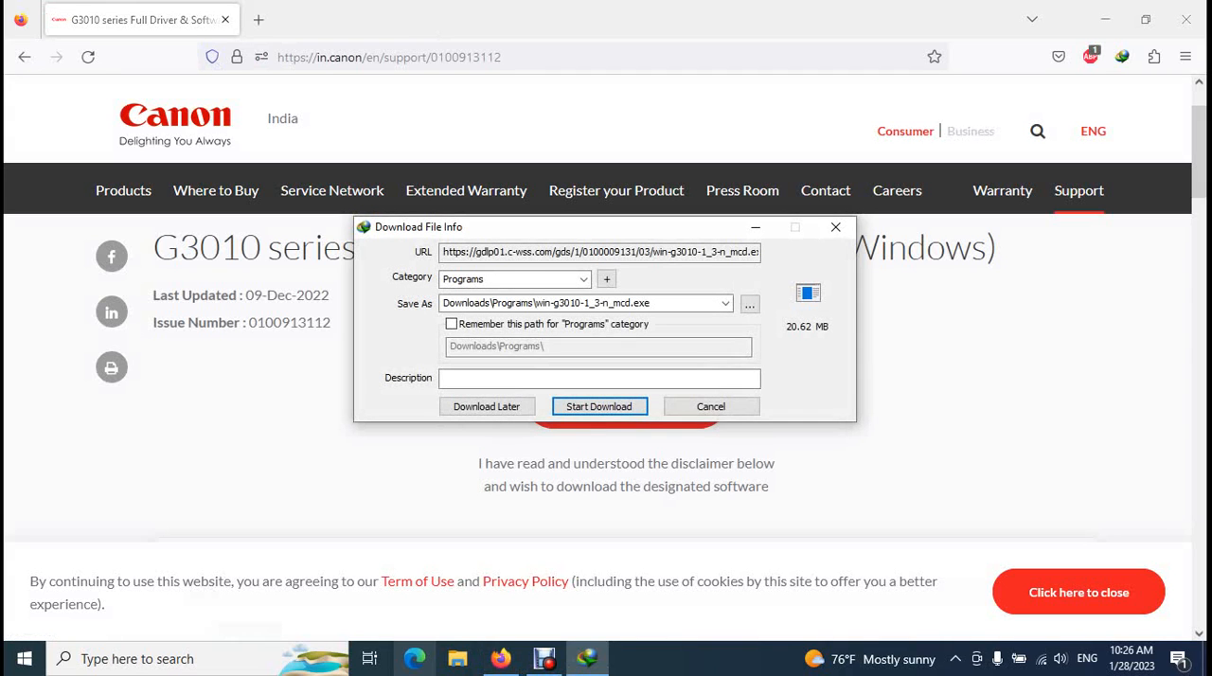
pyautogui.moveTo(598, 405)
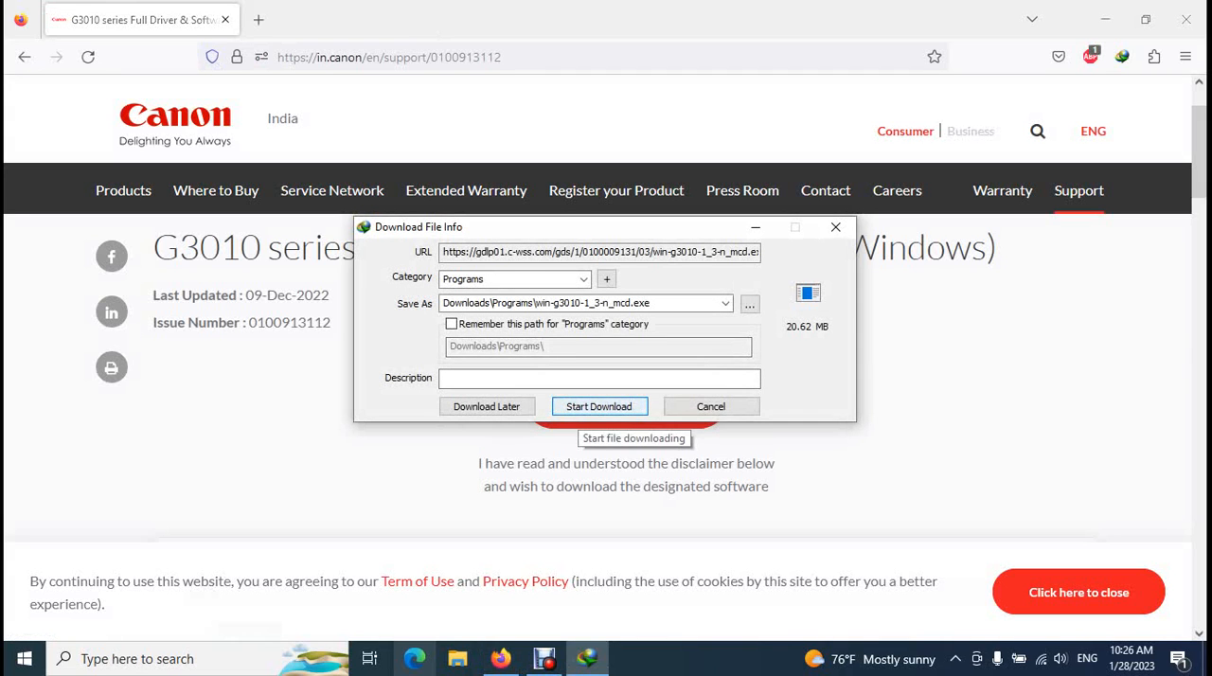
pyautogui.click(598, 405)
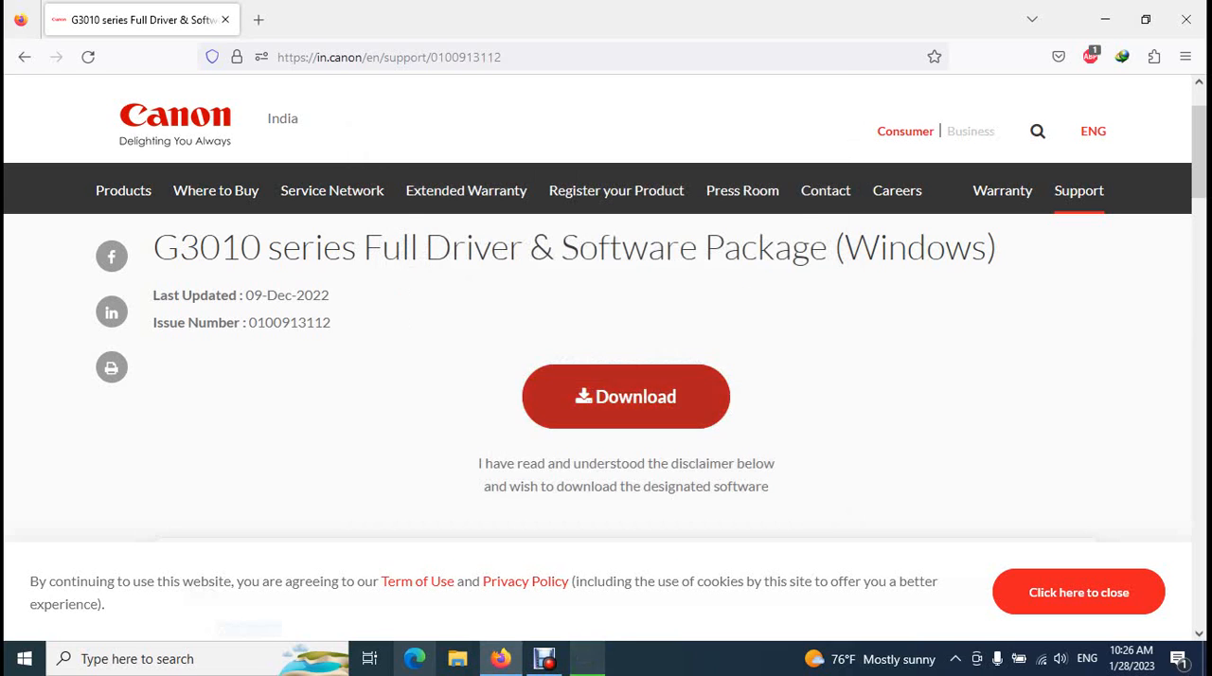
pyautogui.click(625, 395)
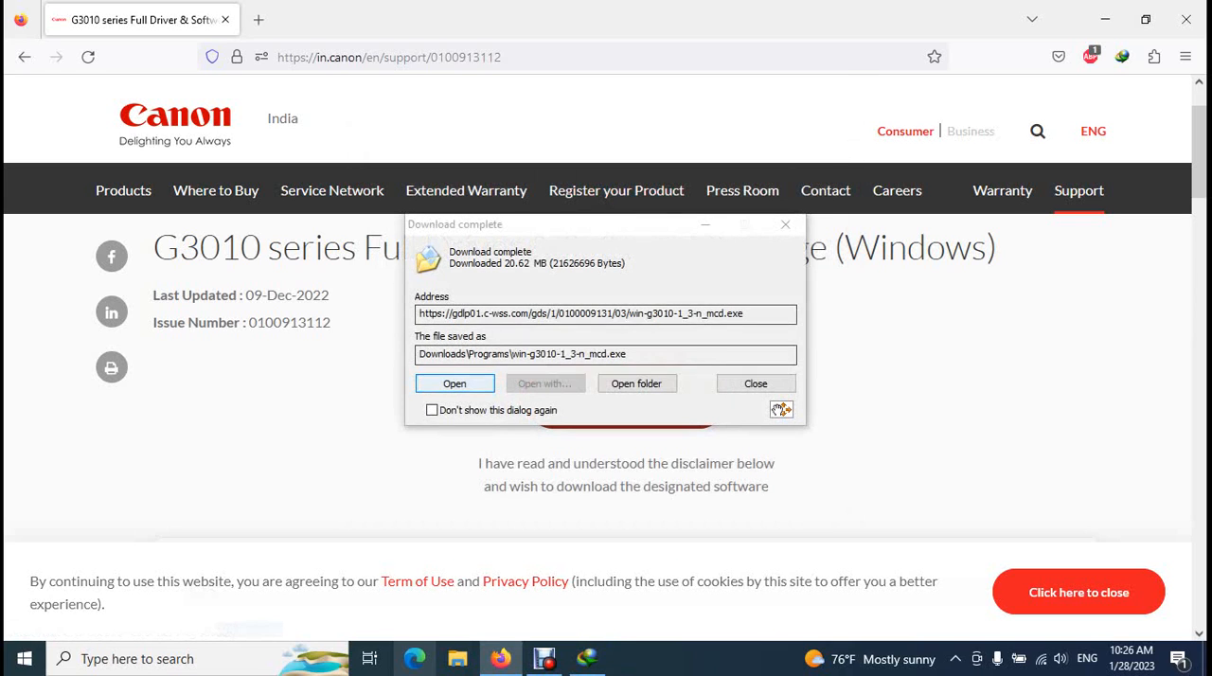
pyautogui.click(756, 382)
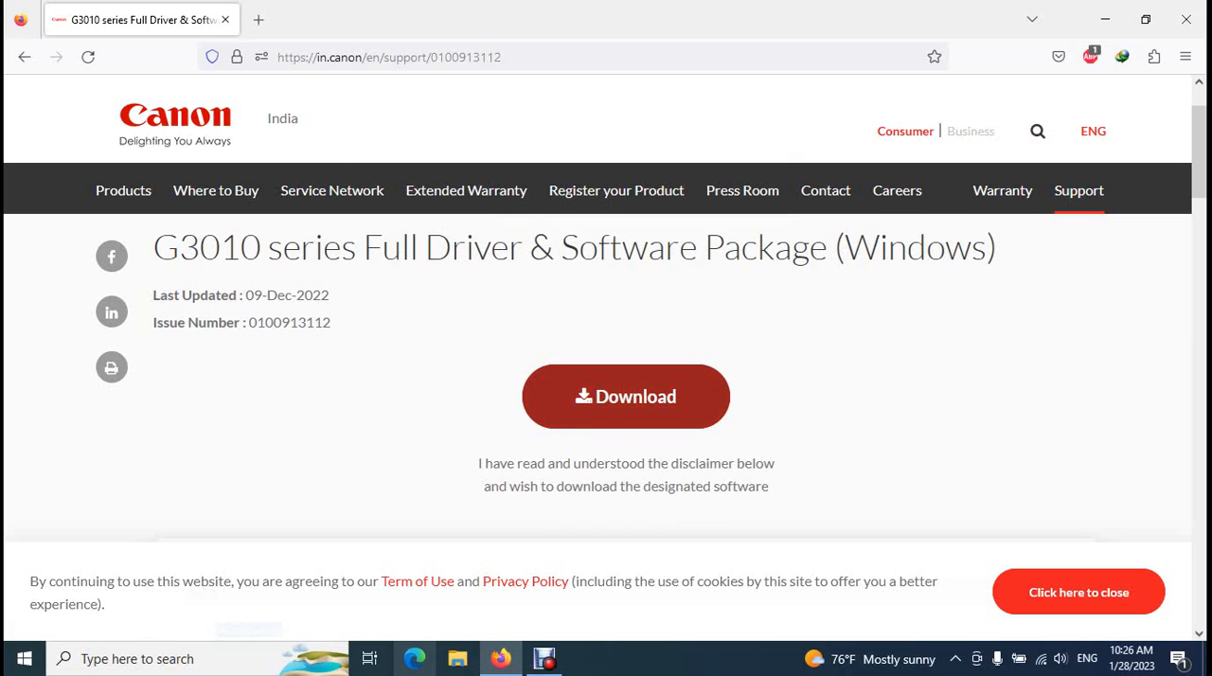
pyautogui.click(625, 396)
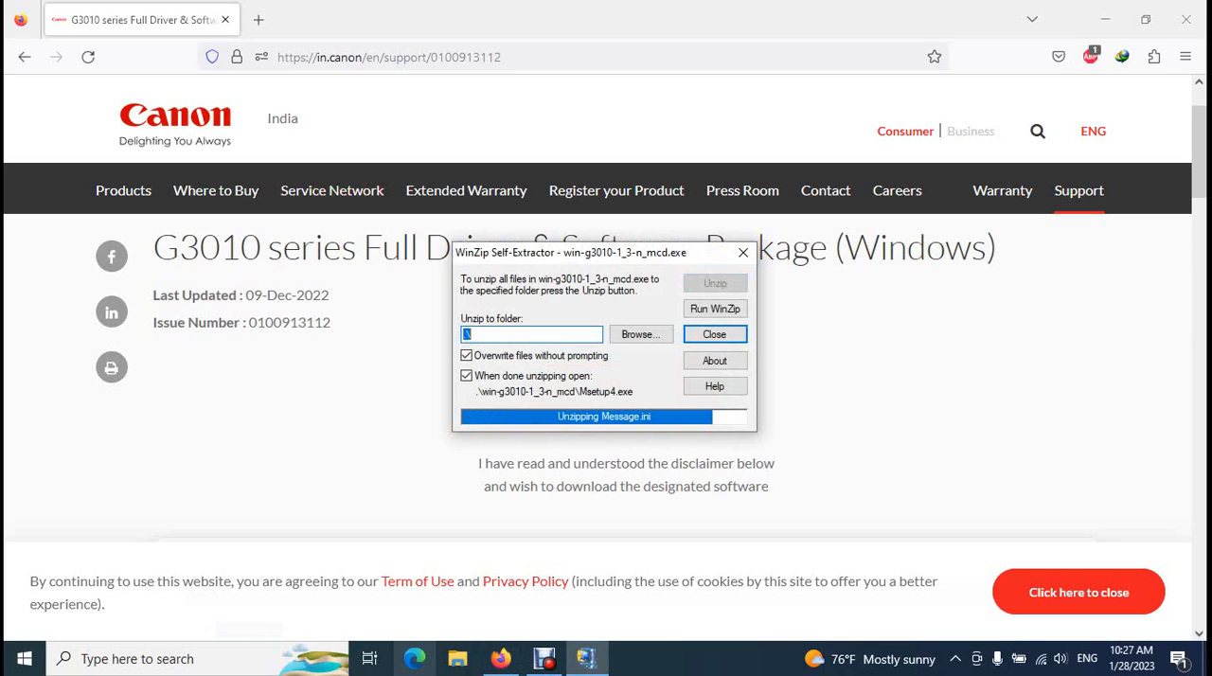
# Let the WinZip Self-Extractor unpack the package and run Msetup4.exe
pyautogui.click(714, 333)
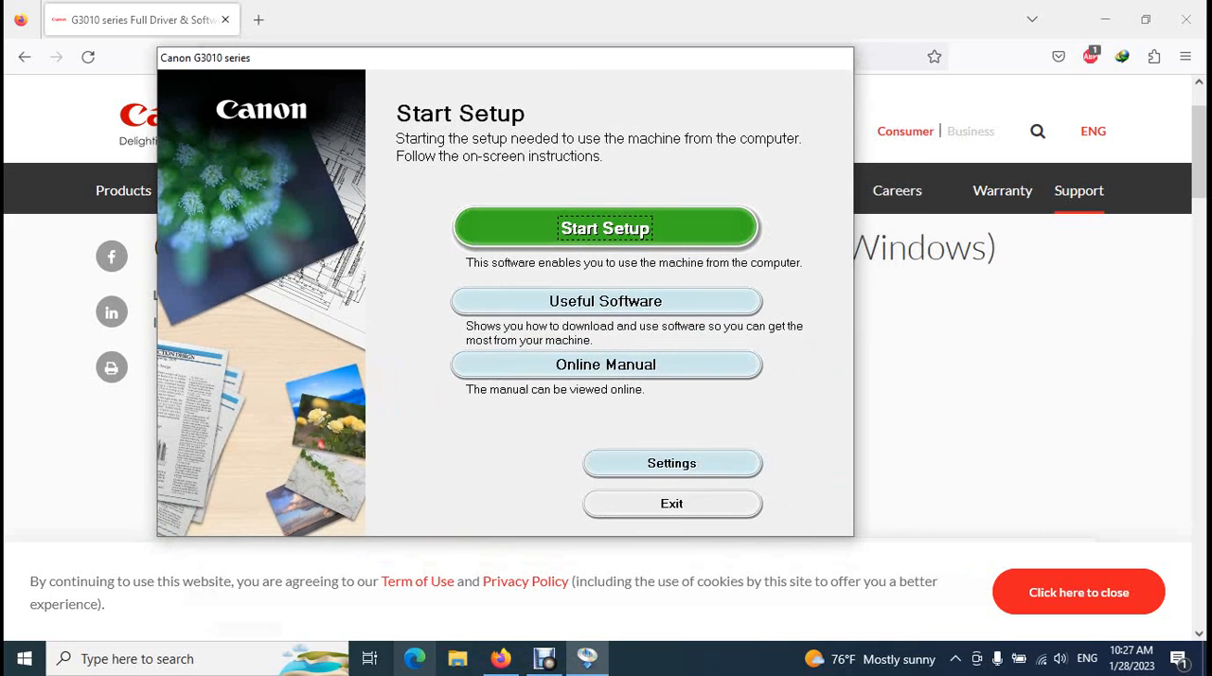
# Start Setup and continue past the Before You Continue security-software notice
pyautogui.click(606, 227)
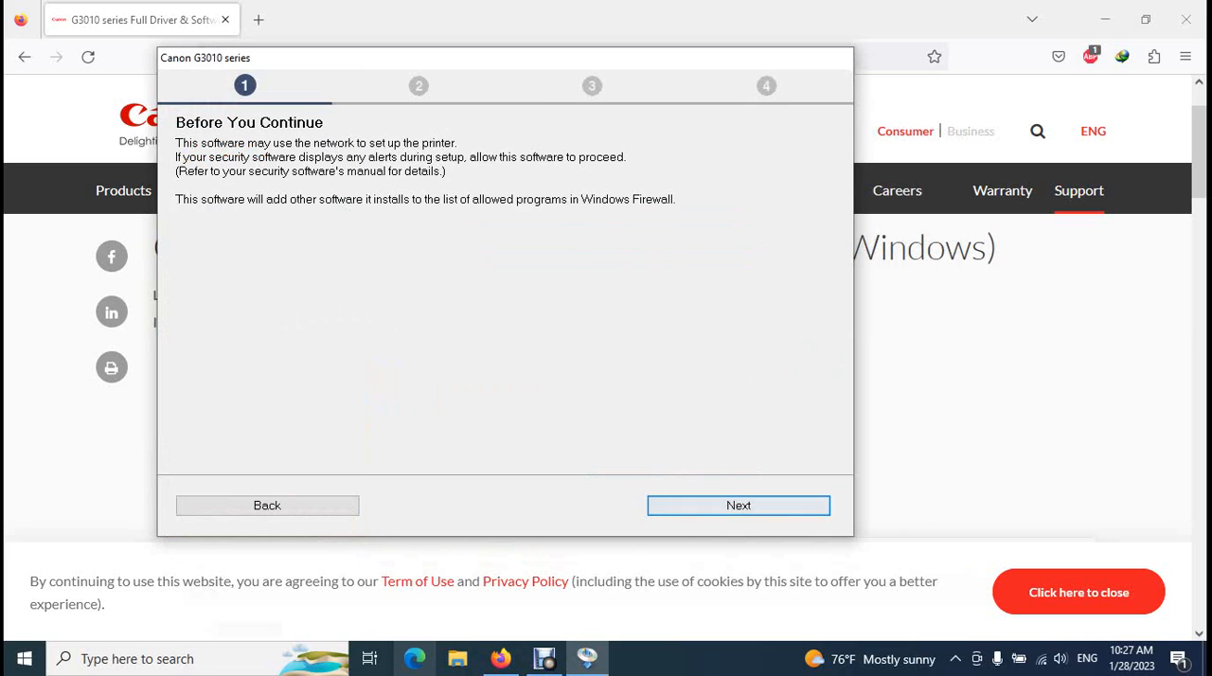
pyautogui.click(738, 503)
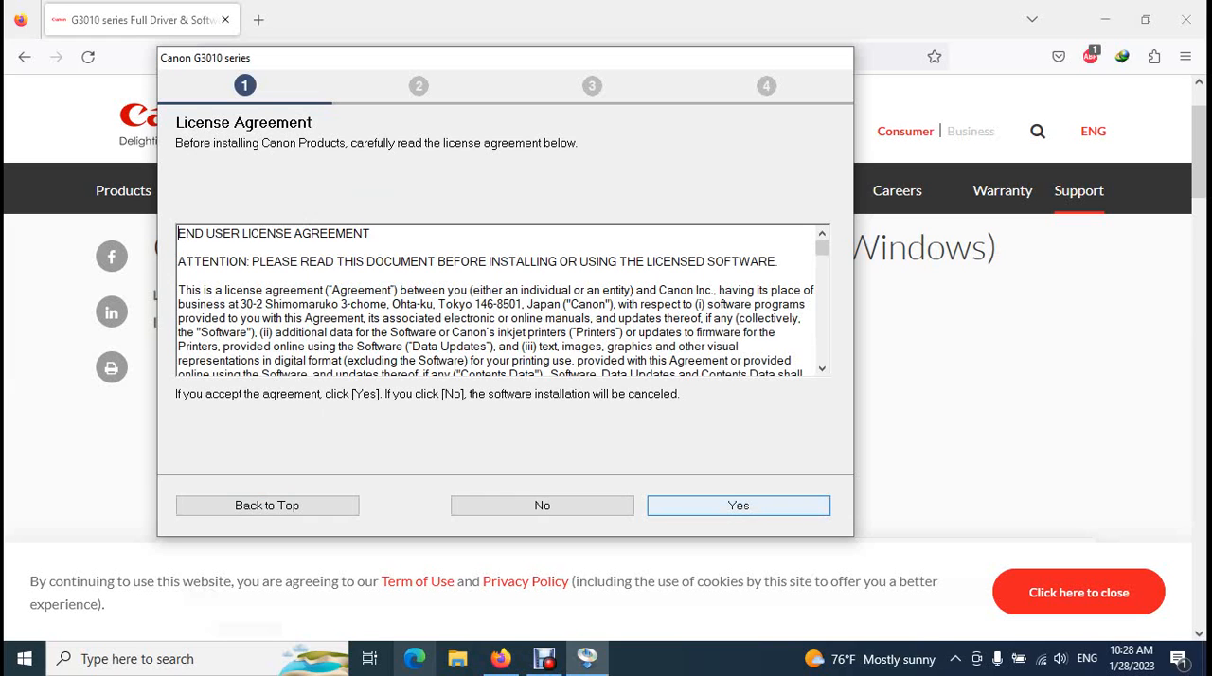
# Accept the license agreement and agree to sending product usage information
pyautogui.click(738, 504)
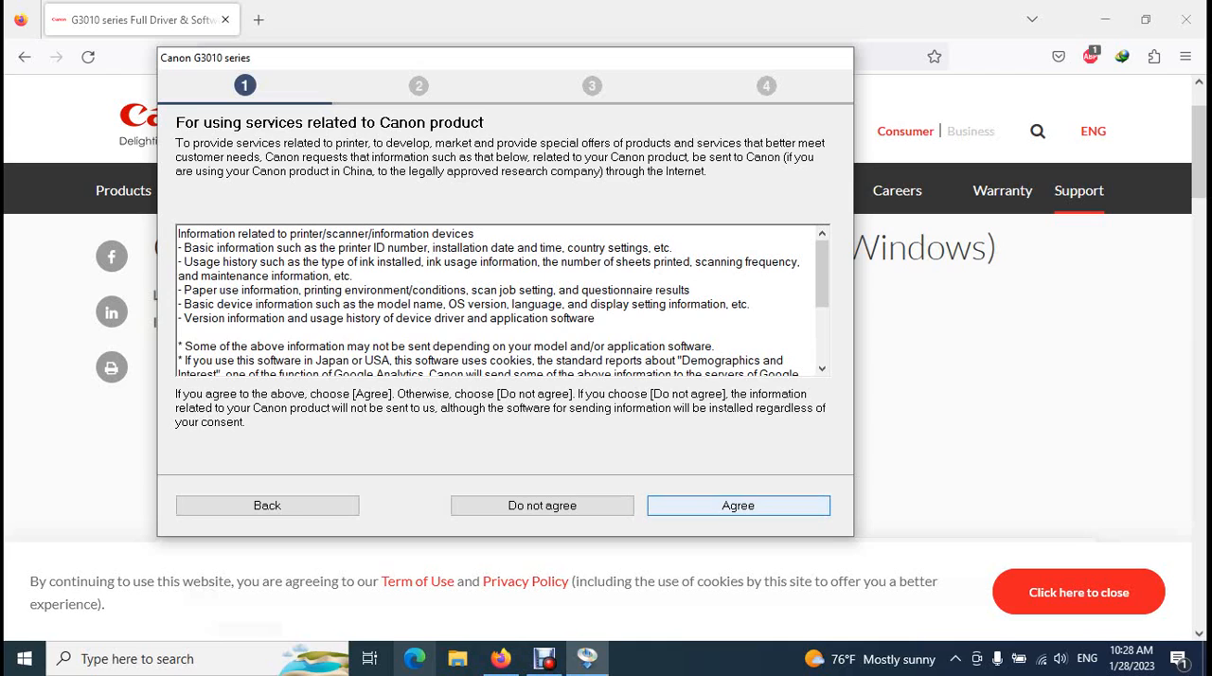
pyautogui.click(738, 503)
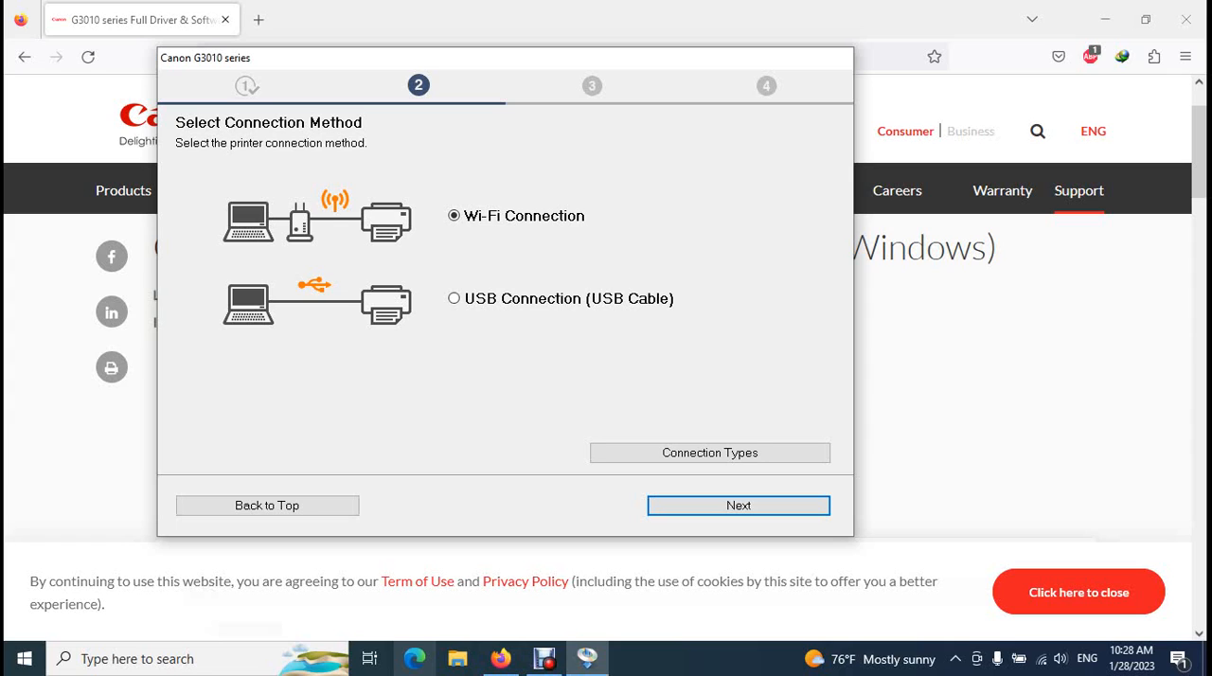
# Select USB Connection (USB Cable) and start installing the MP Drivers
pyautogui.click(454, 216)
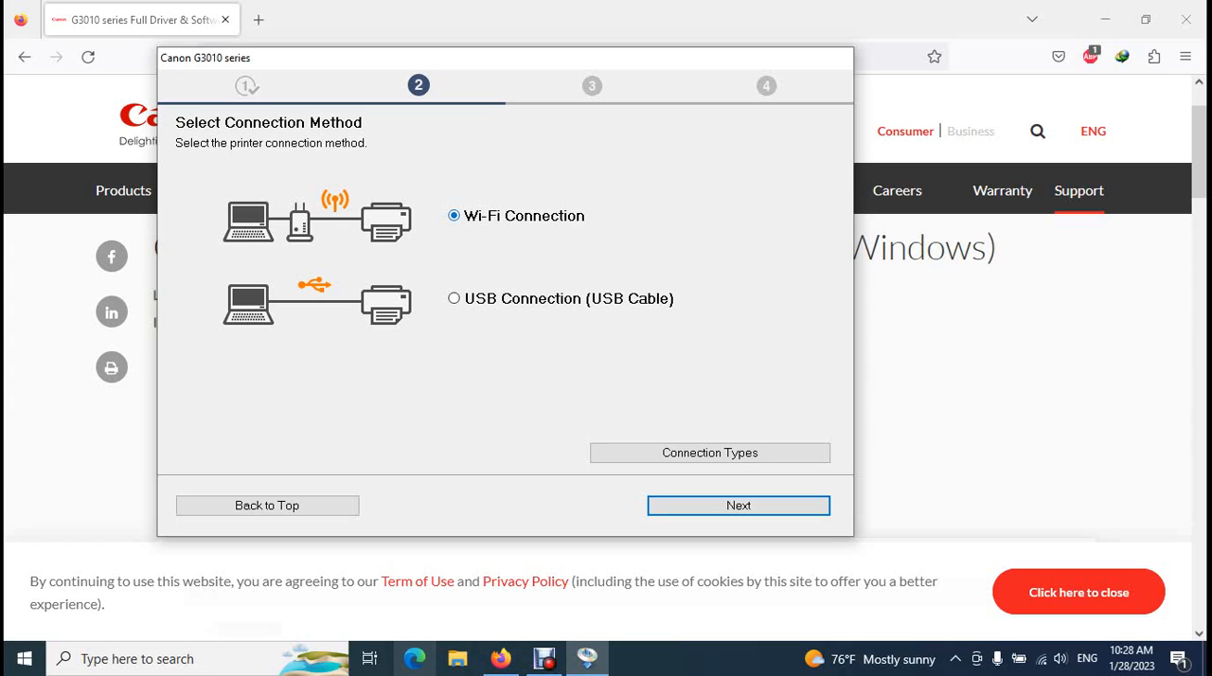
pyautogui.click(454, 216)
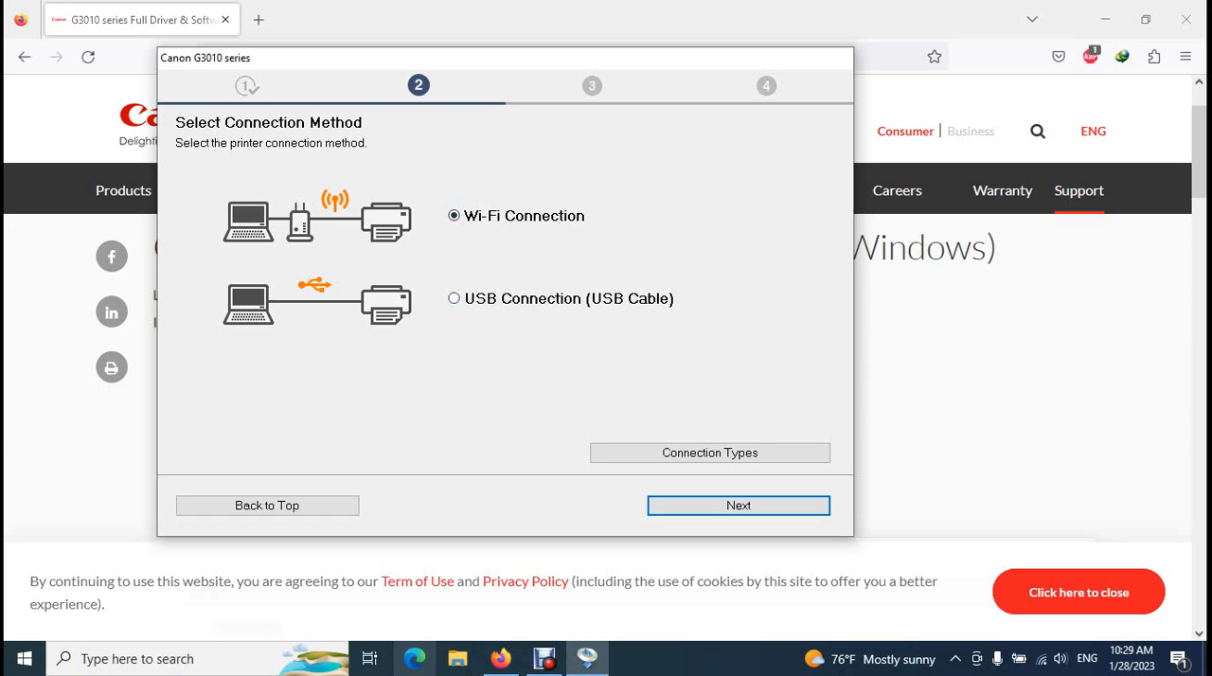
pyautogui.click(454, 299)
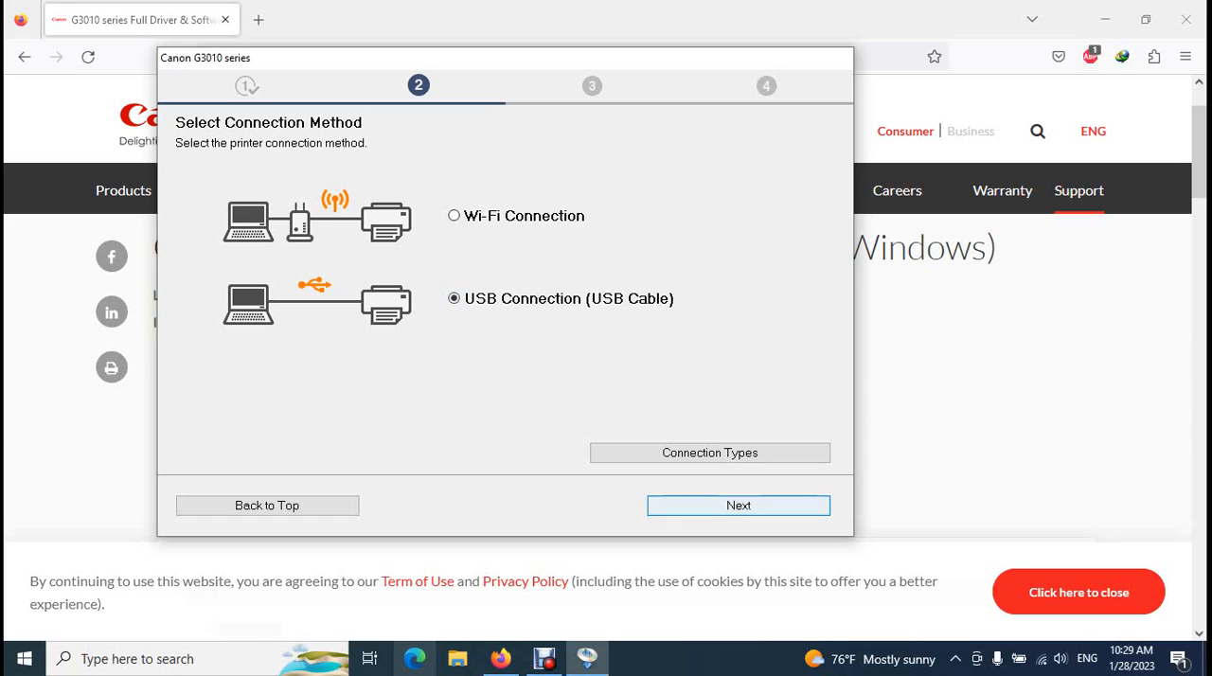
pyautogui.click(739, 504)
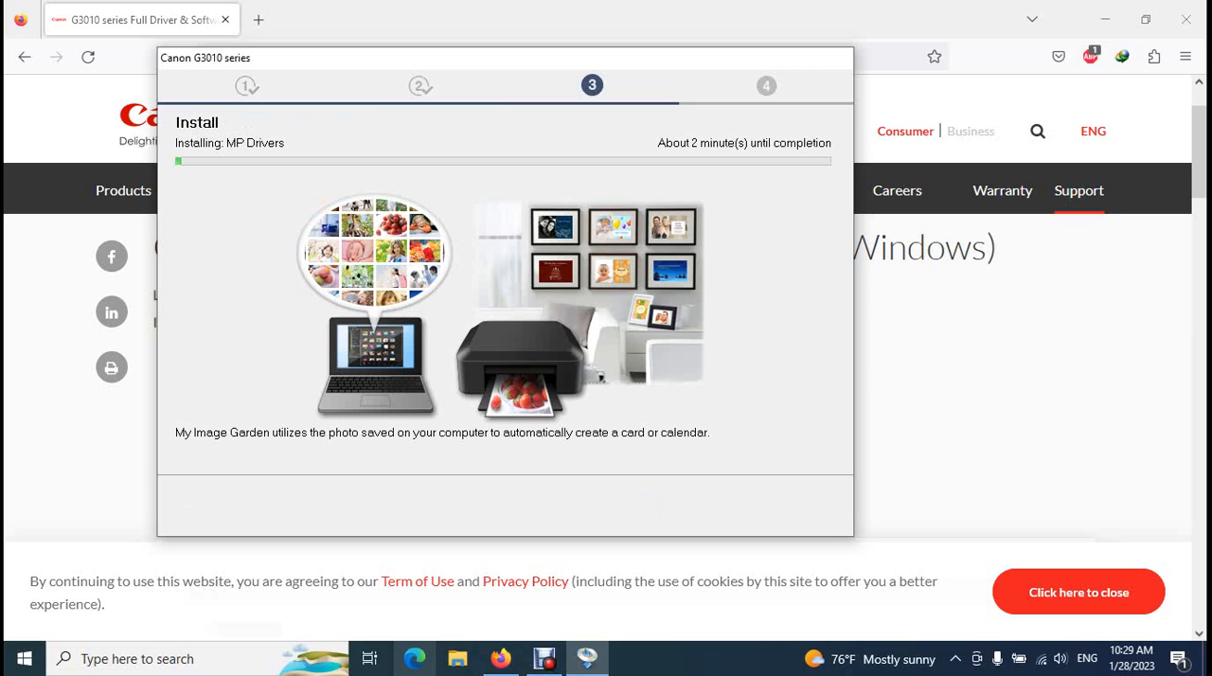